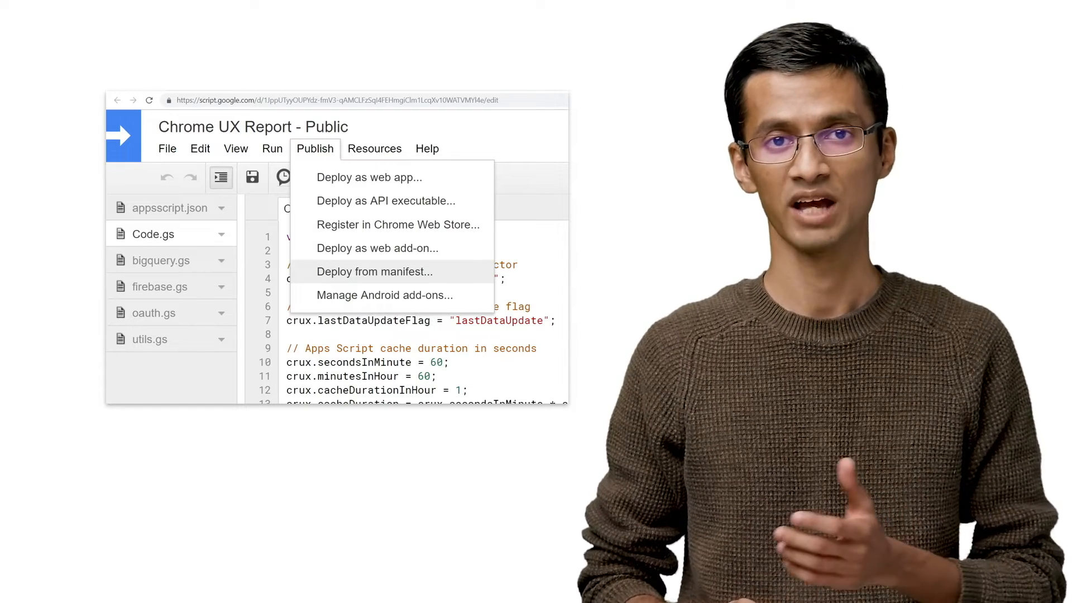
Step: Reveal and copy the QC deployment's Deployment ID from the Deploy from manifest list
{"action": "left_click", "coordinate": [375, 271]}
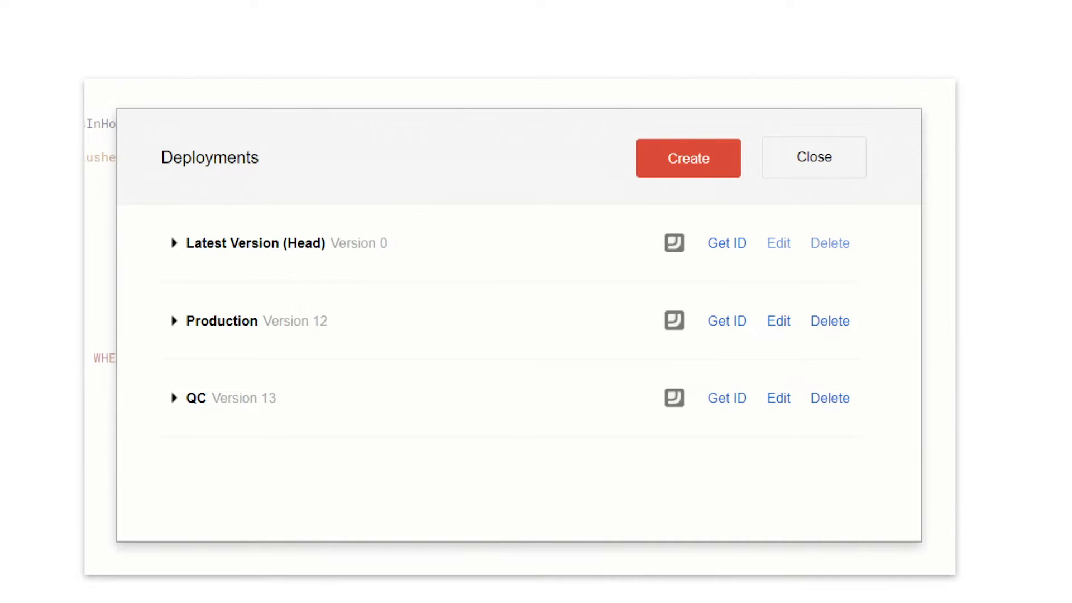
{"action": "left_click", "coordinate": [727, 398]}
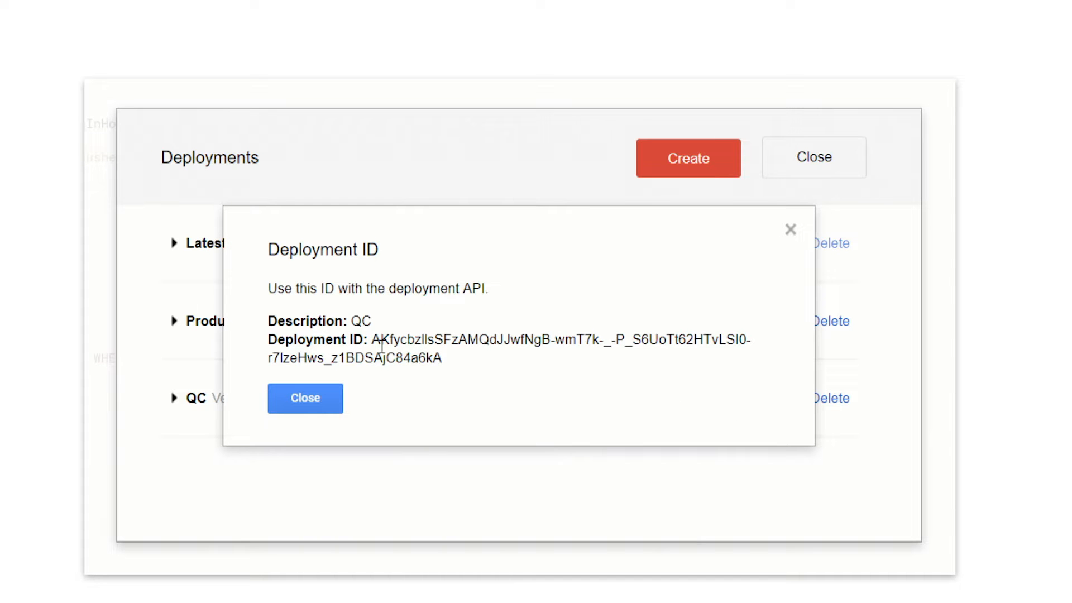
{"action": "right_click", "coordinate": [480, 349]}
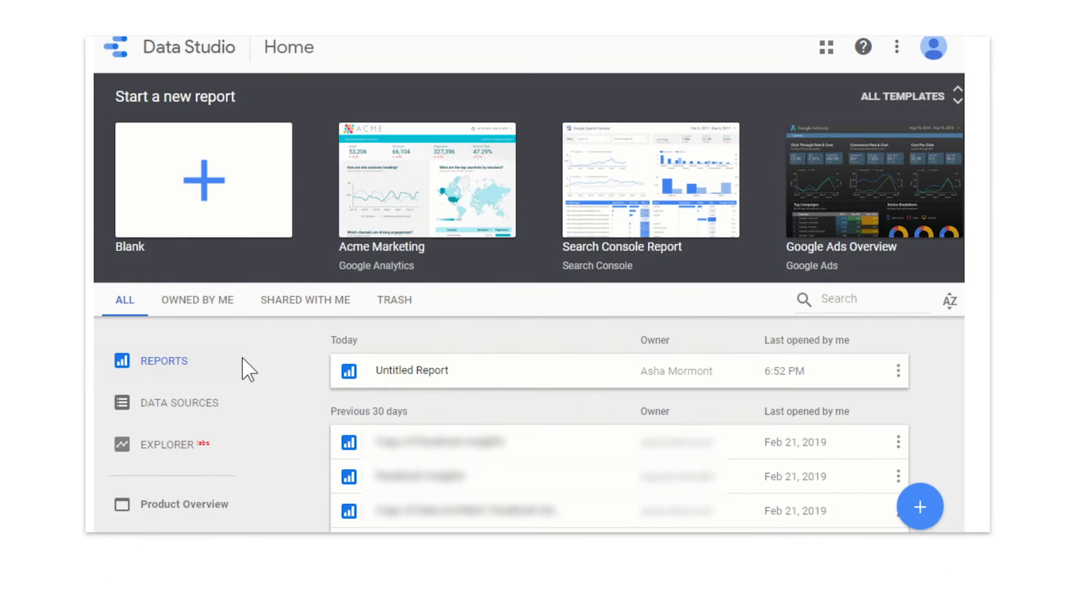
Step: Start a new data source and reach the Developers page for testing a connector by deployment ID
{"action": "left_click", "coordinate": [178, 402]}
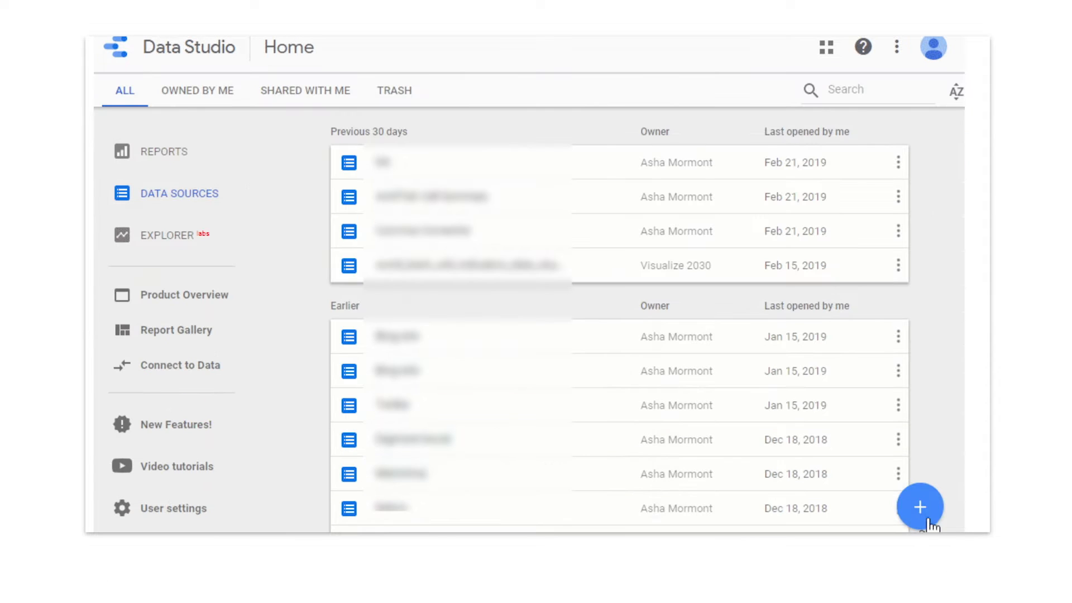
{"action": "left_click", "coordinate": [919, 507]}
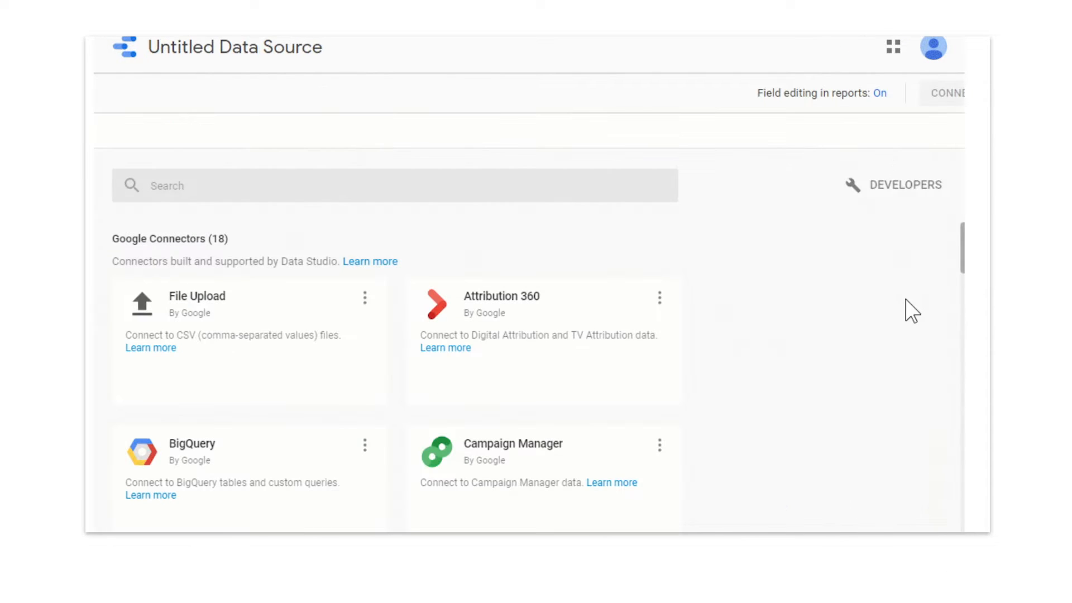
{"action": "left_click", "coordinate": [907, 185]}
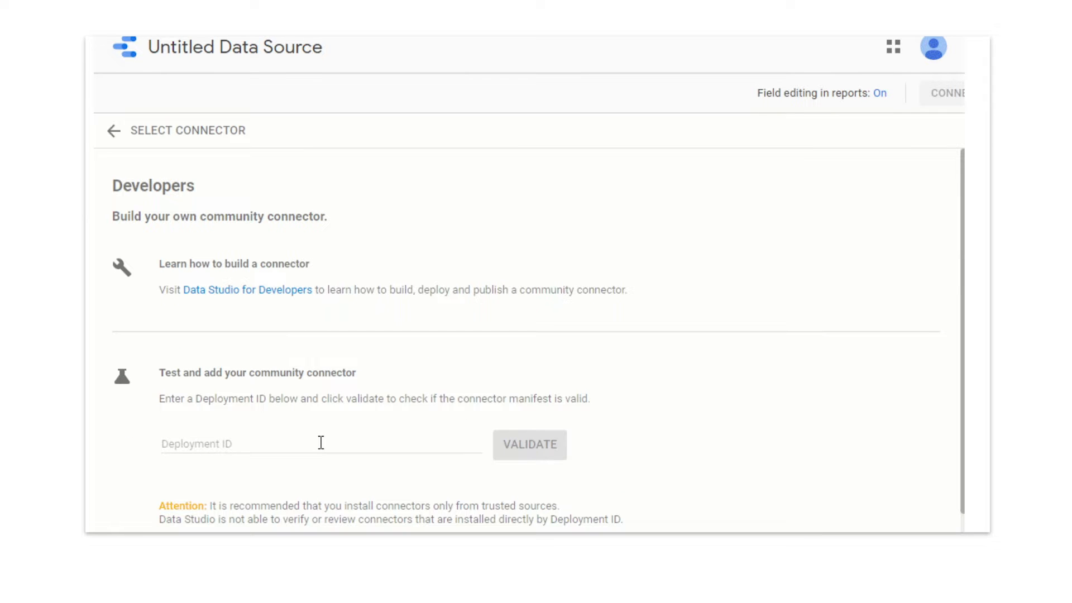
Step: Validate deployment ID vfNgB-wmT7k-…6kA so the Chrome UX Report connector card is offered
{"action": "type", "text": "vfNgB-wmT7k-_-P_S6UoTt62HTvLSI0-r7lzeHws_z1BDSAjC84a6kA"}
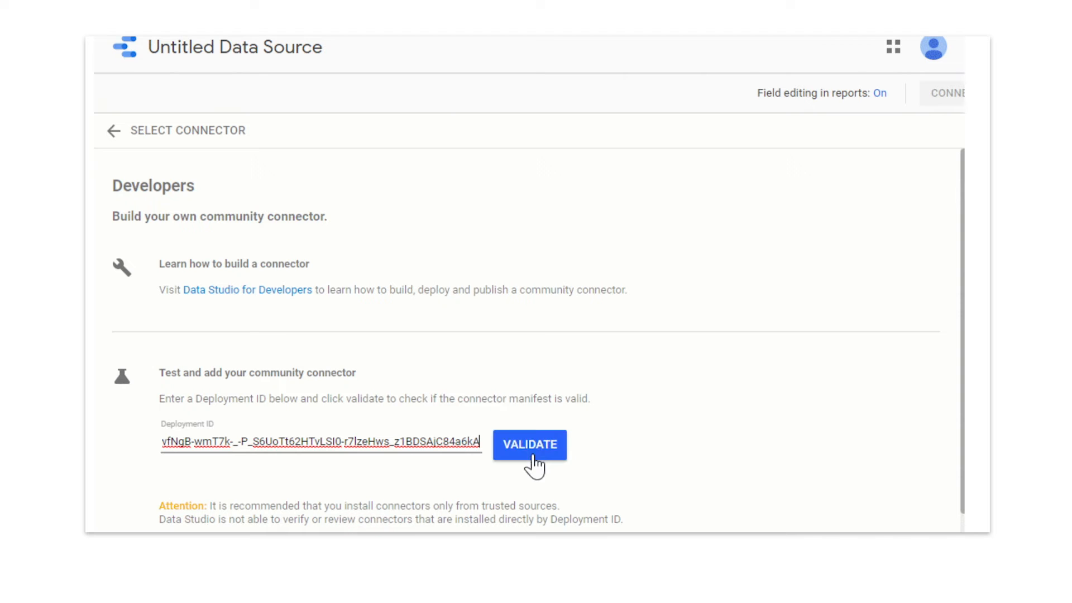
{"action": "left_click", "coordinate": [530, 445]}
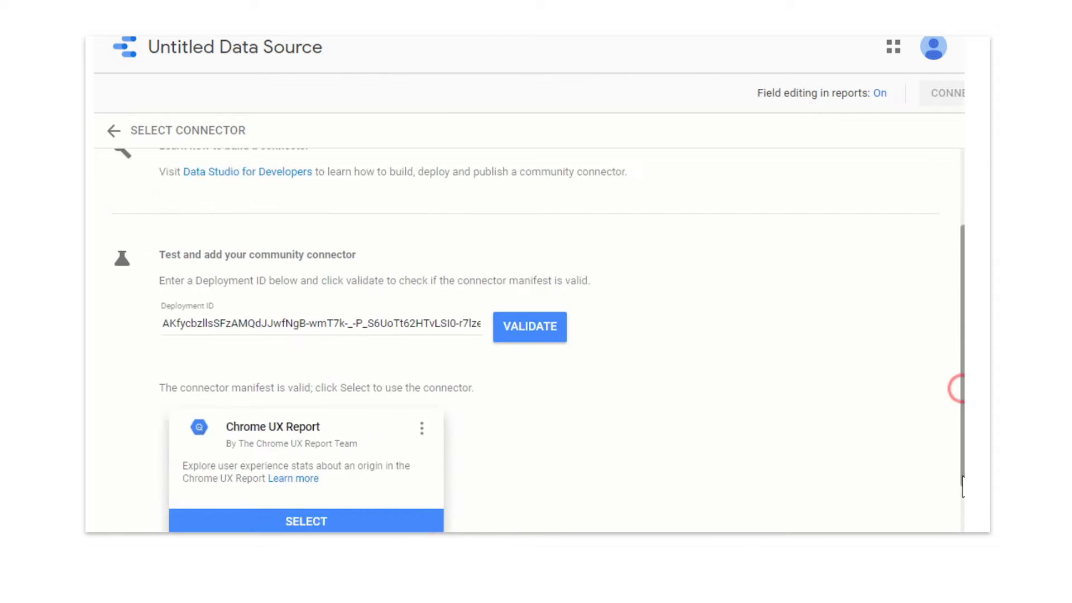
{"action": "scroll", "scroll_direction": "down", "scroll_amount": 3}
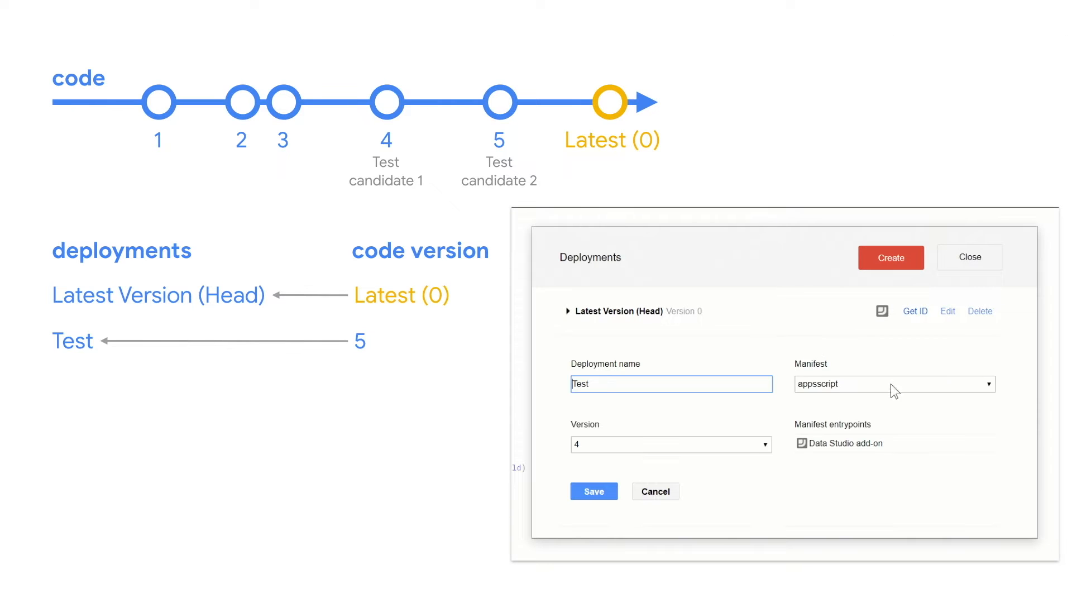
Step: Point the Test deployment at code version 5 instead of 4, leaving it unsaved
{"action": "left_click", "coordinate": [670, 445]}
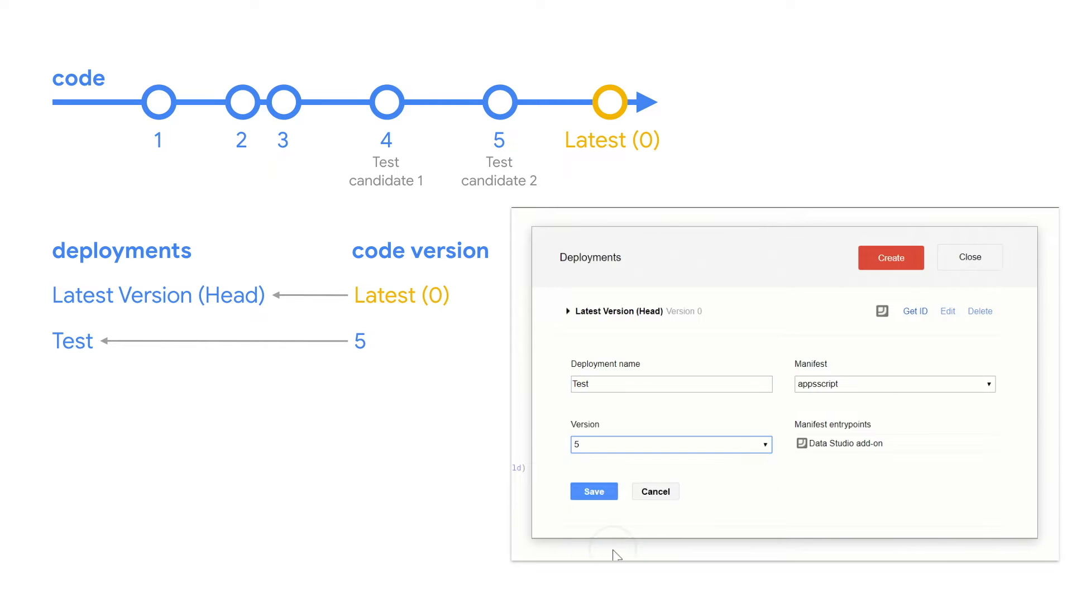